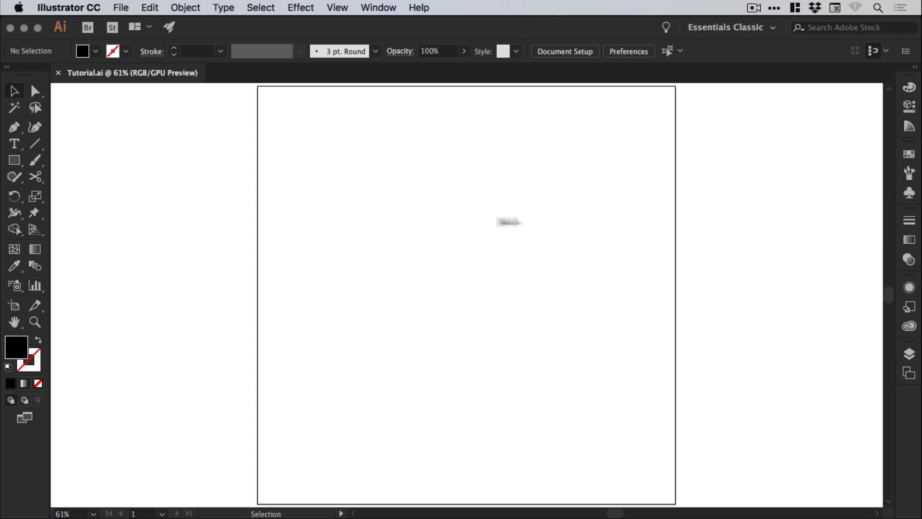
# - Switch the workspace from Essentials Classic to Essentials via the Window menu
pyautogui.click(378, 7)
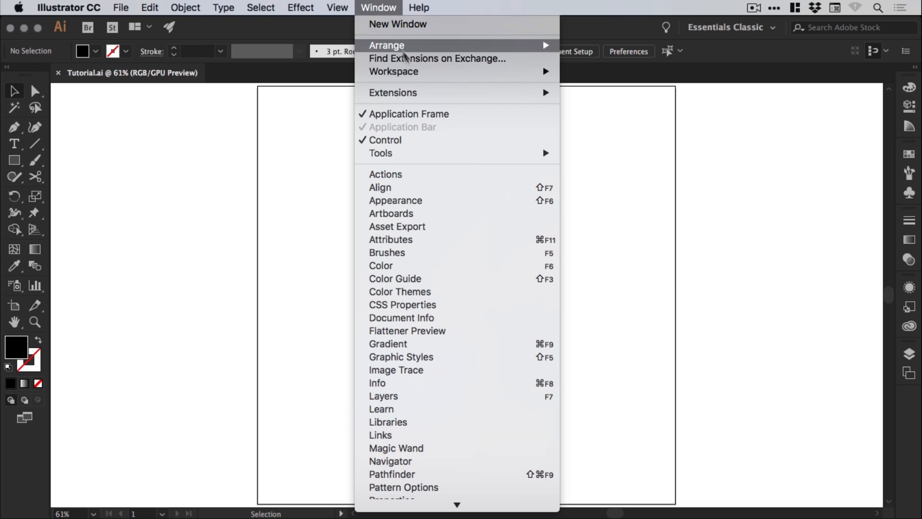
pyautogui.moveTo(393, 71)
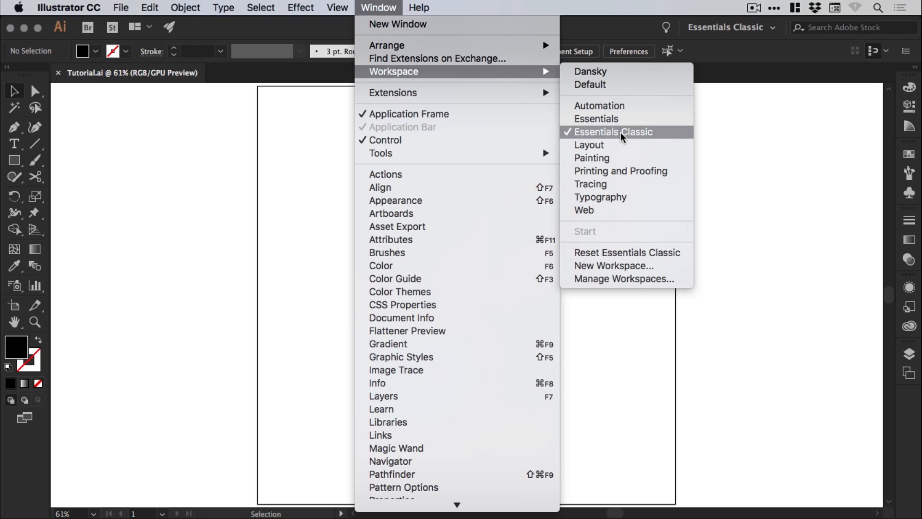
pyautogui.moveTo(611, 158)
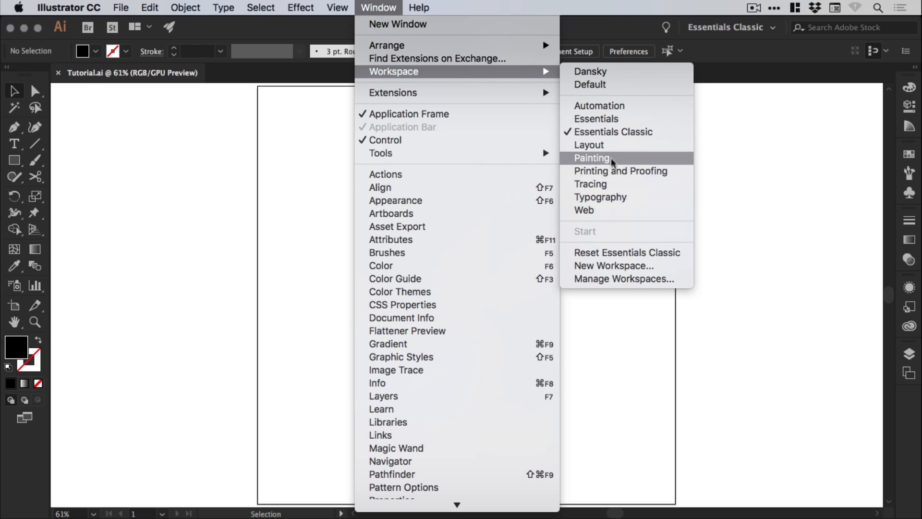
pyautogui.moveTo(589, 144)
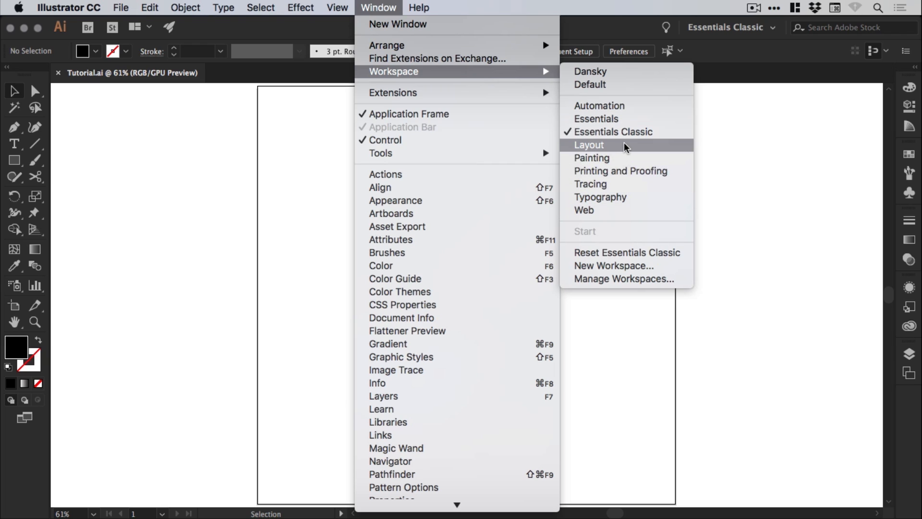
pyautogui.moveTo(596, 118)
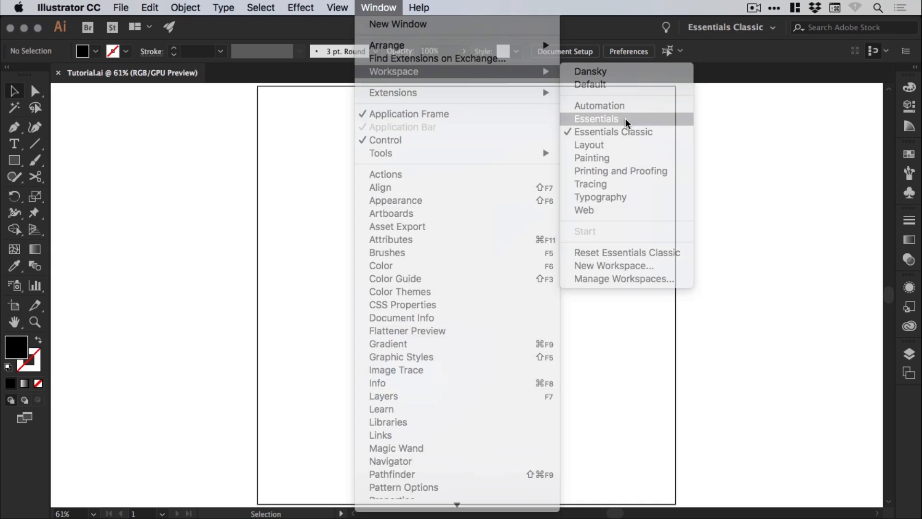
pyautogui.click(596, 118)
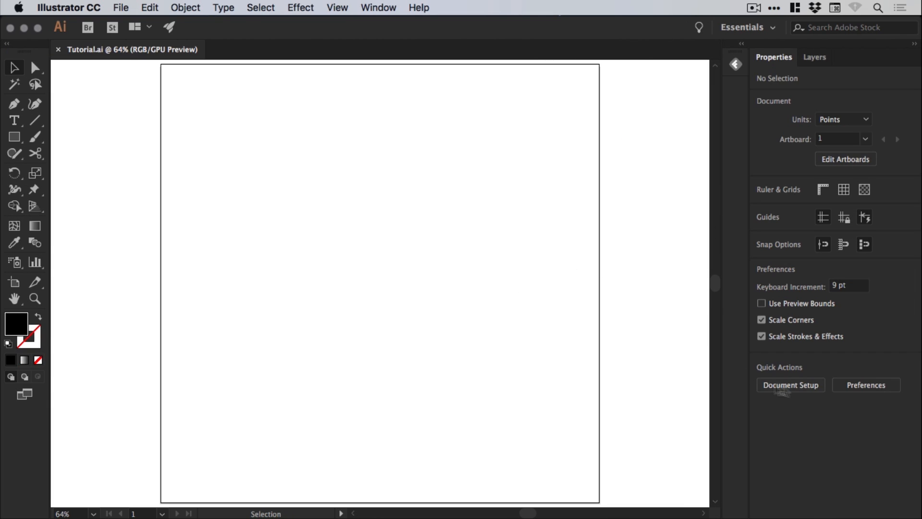
pyautogui.moveTo(371, 285)
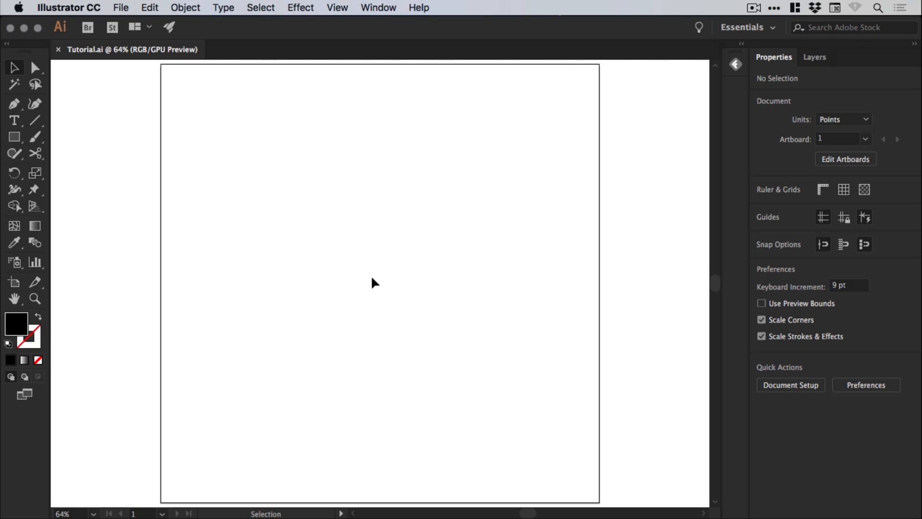
pyautogui.moveTo(386, 286)
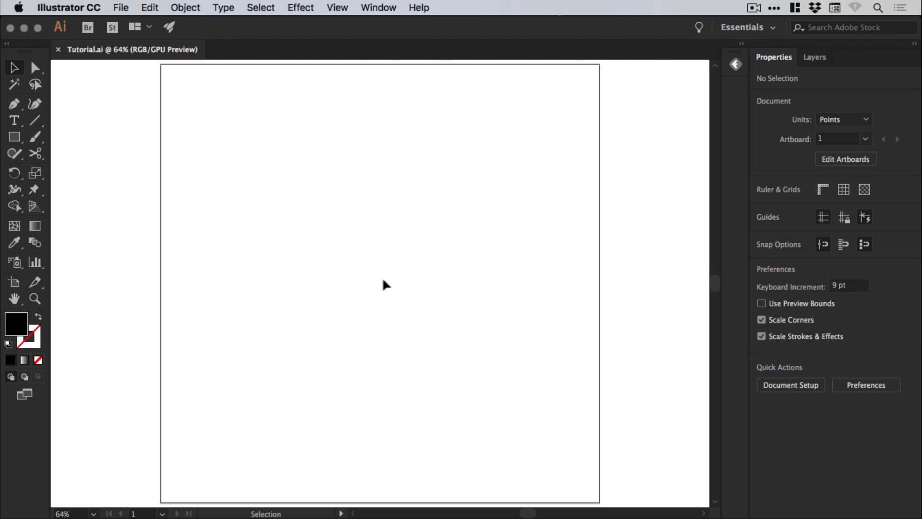
pyautogui.moveTo(766, 68)
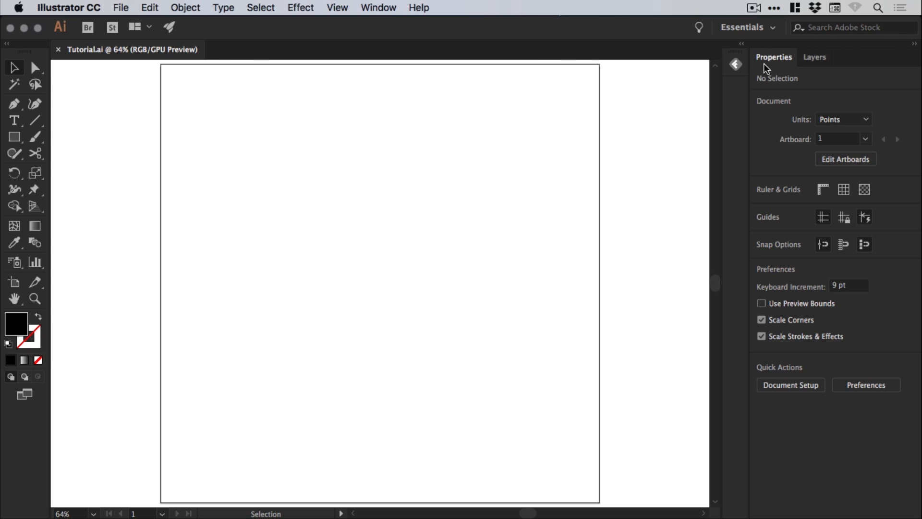
pyautogui.moveTo(767, 112)
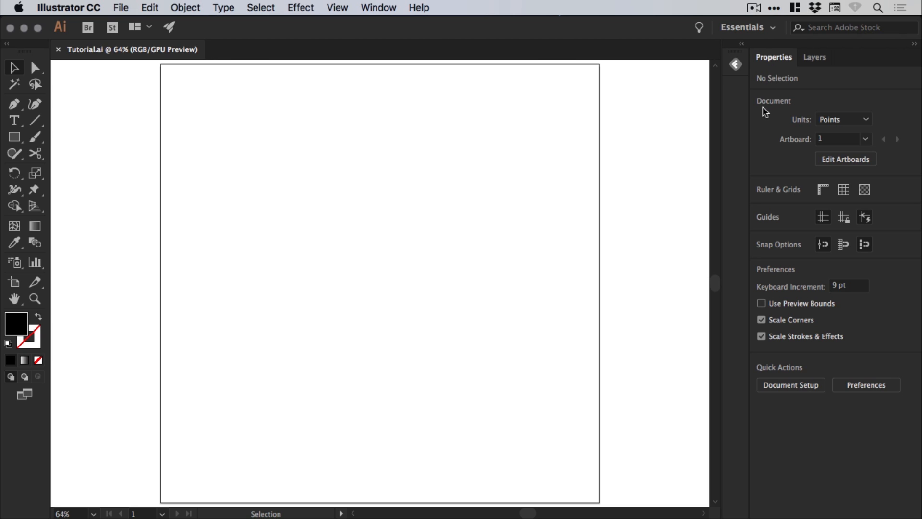
# - Toggle Grid and Transparency Grid on the artboard, then bring up Document Setup
pyautogui.click(844, 189)
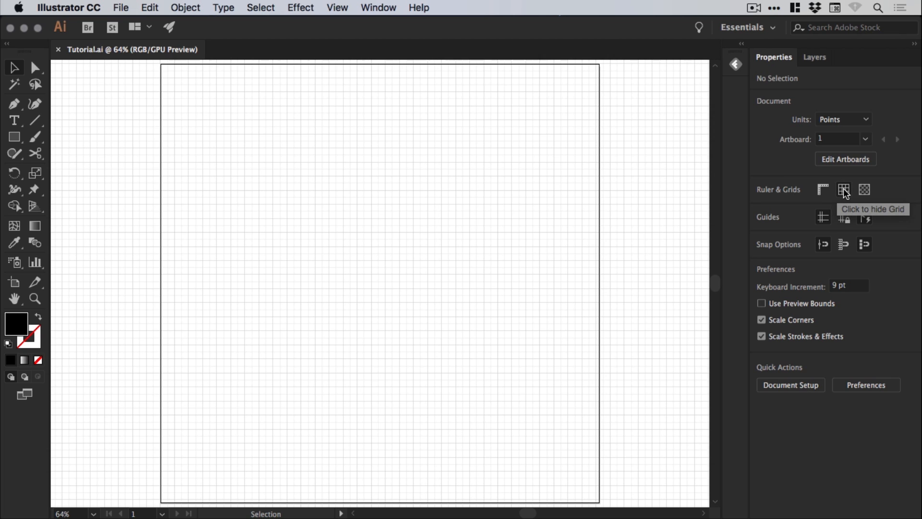
pyautogui.click(864, 189)
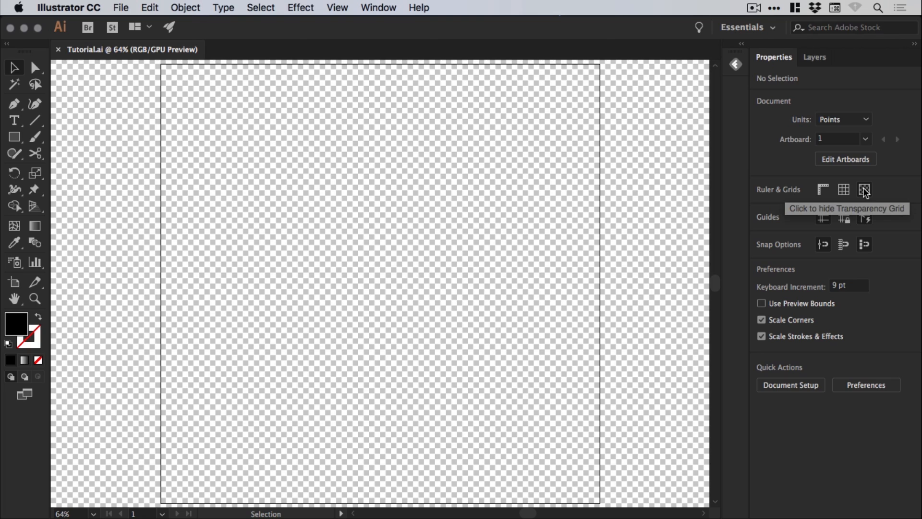
pyautogui.click(865, 189)
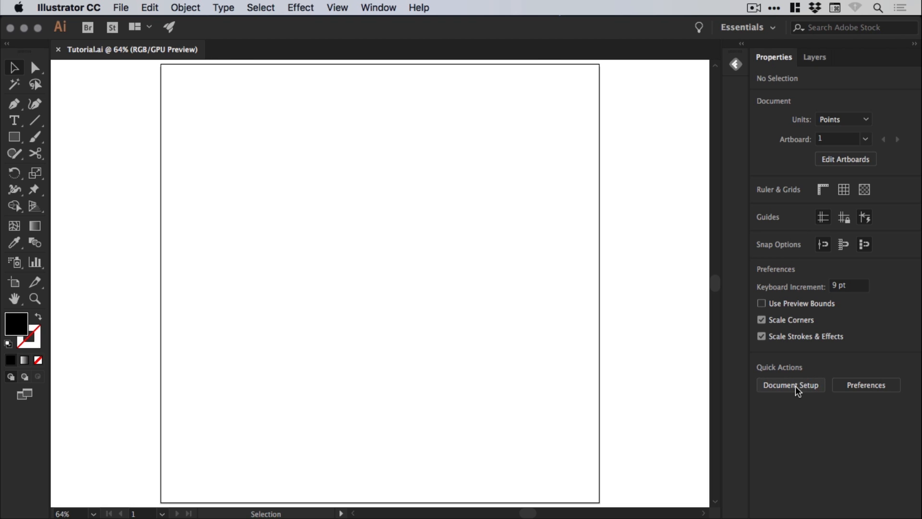
pyautogui.click(791, 385)
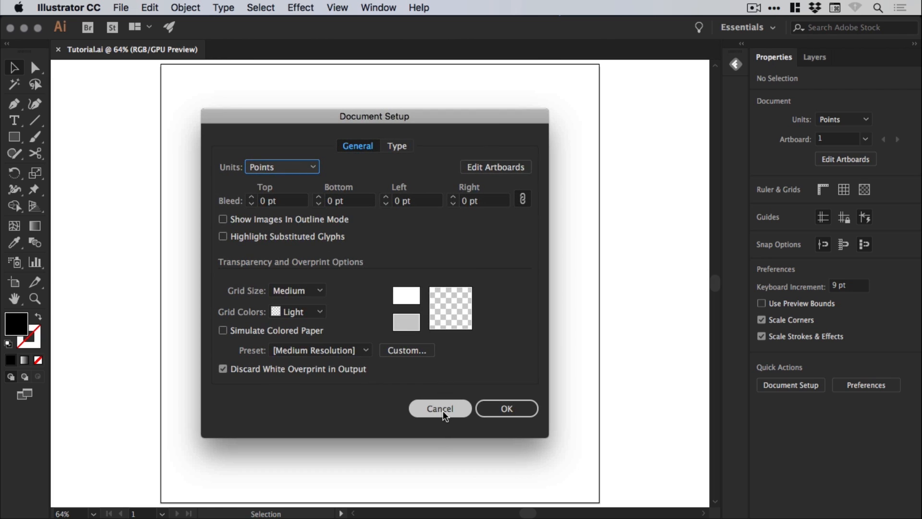
# - Cancel the Document Setup dialog without changes and hover over the Layers tab
pyautogui.click(440, 408)
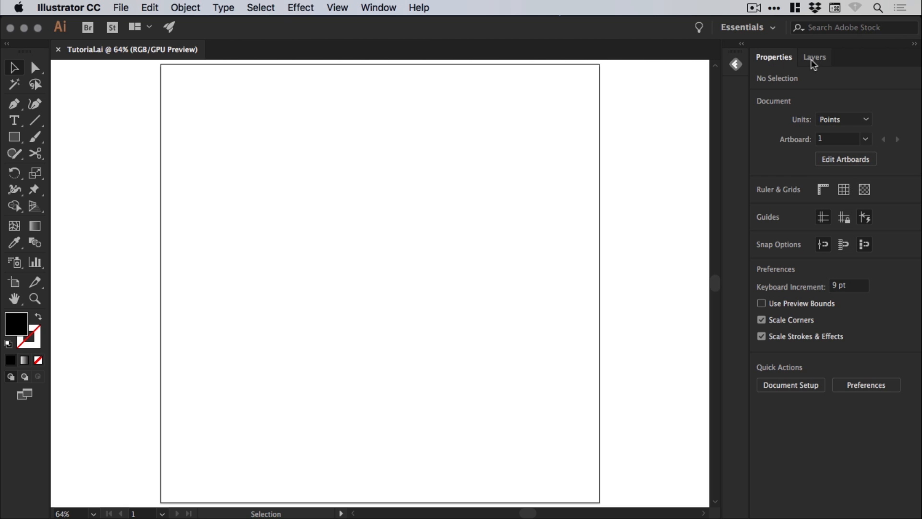
pyautogui.moveTo(817, 63)
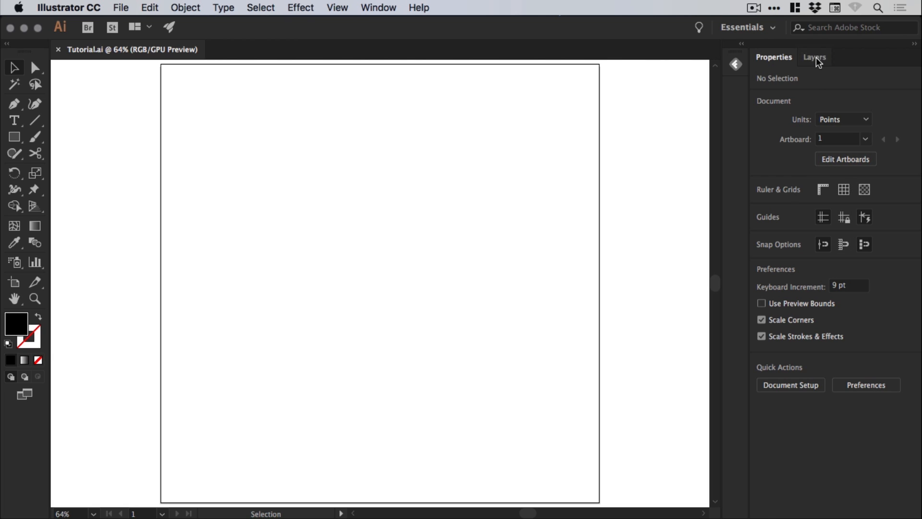
pyautogui.click(815, 57)
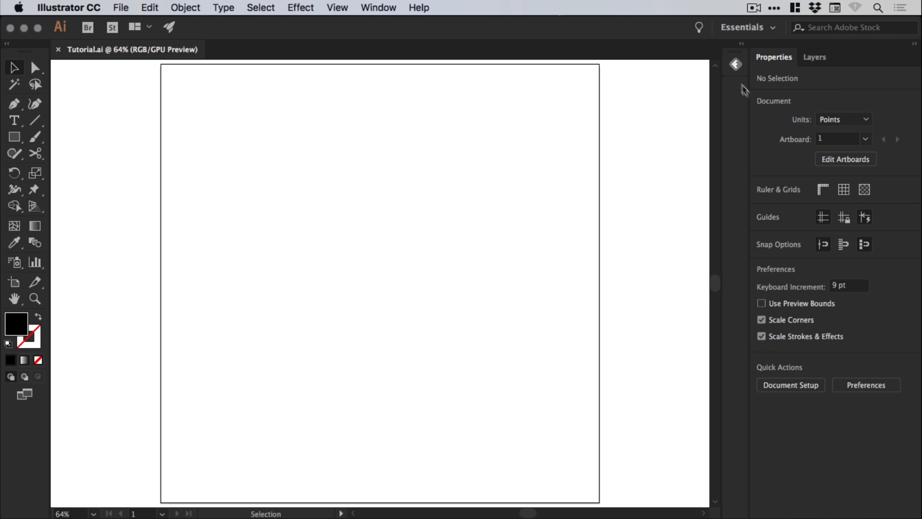
pyautogui.moveTo(736, 381)
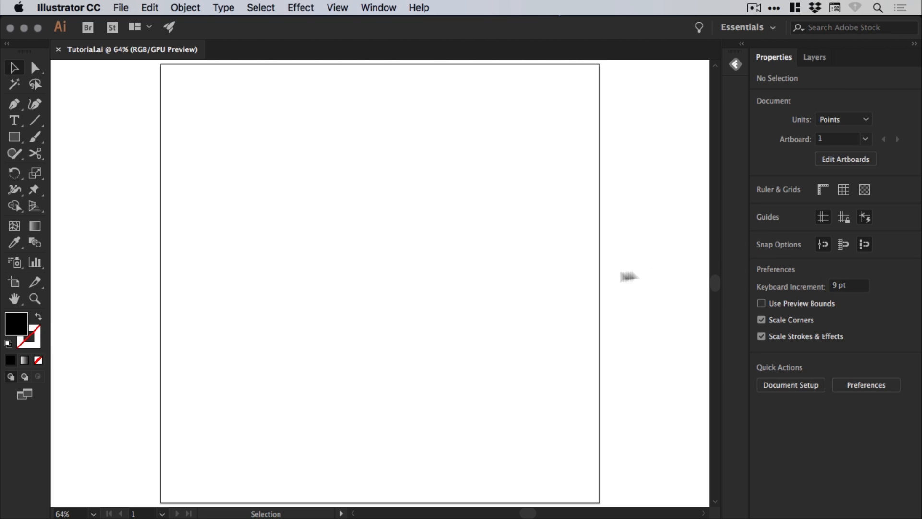
pyautogui.moveTo(842, 304)
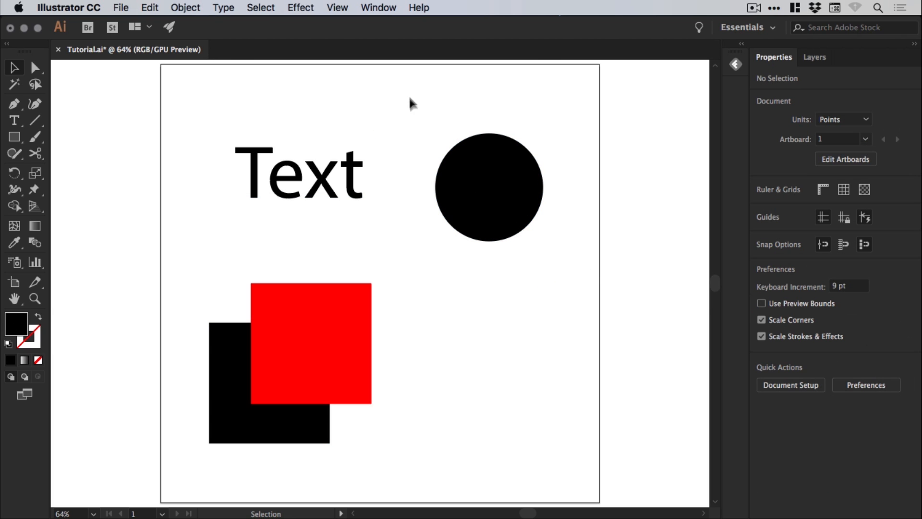
pyautogui.moveTo(553, 106)
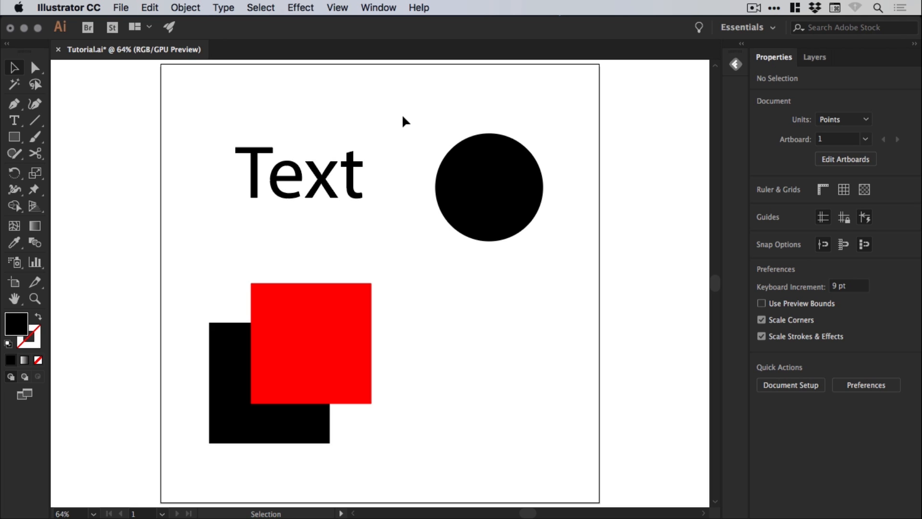
pyautogui.moveTo(406, 118)
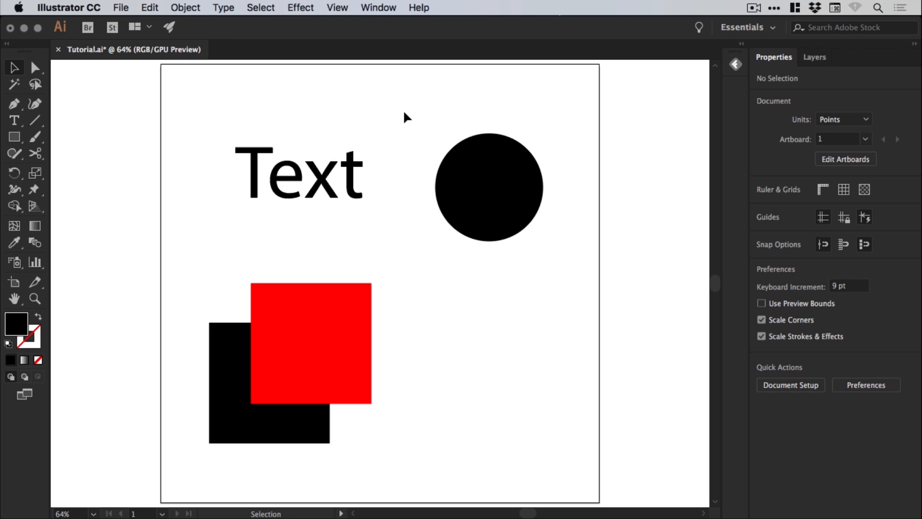
pyautogui.moveTo(411, 113)
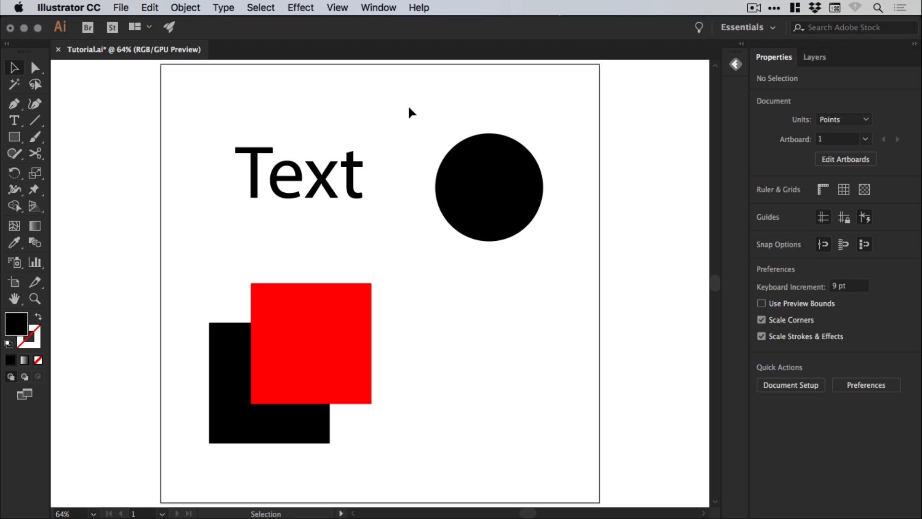
pyautogui.click(488, 187)
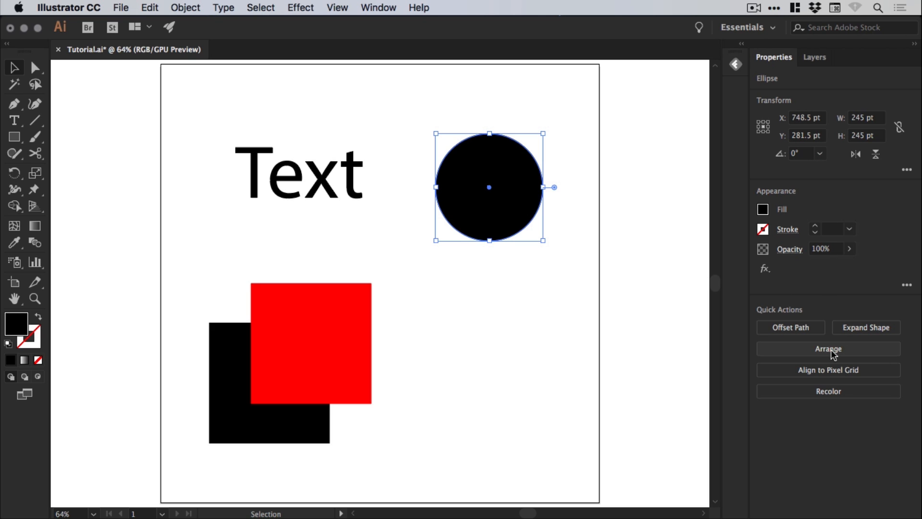
pyautogui.click(828, 348)
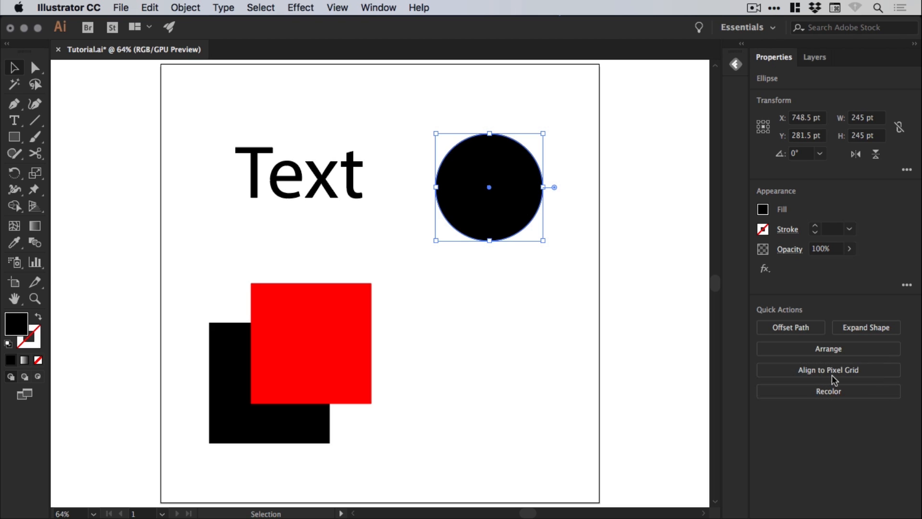
pyautogui.click(828, 369)
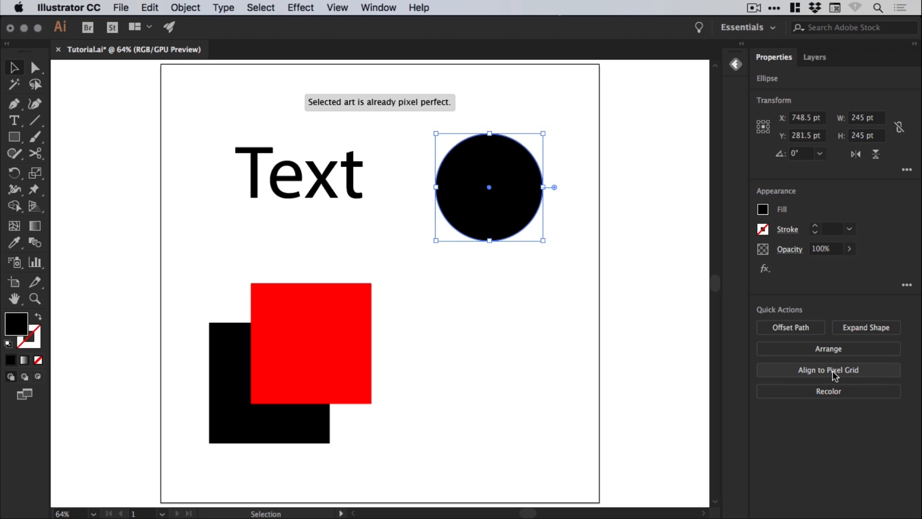
pyautogui.moveTo(836, 379)
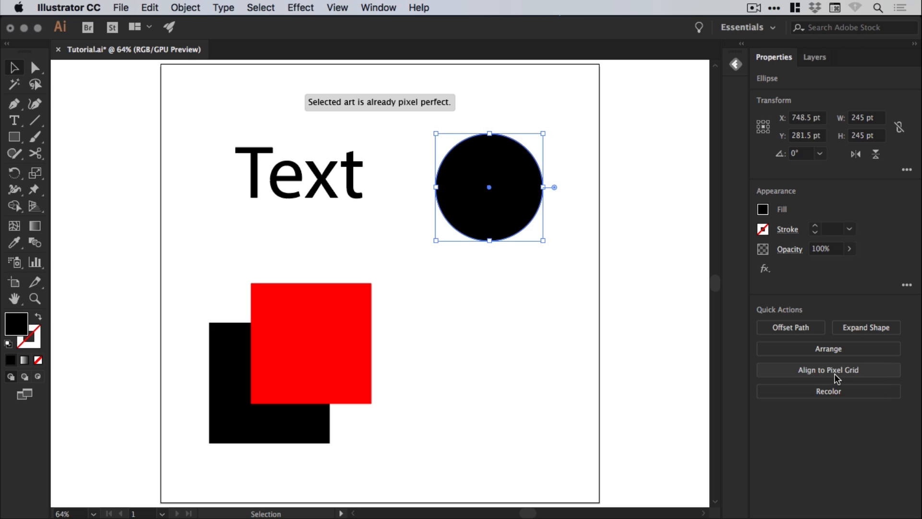
pyautogui.moveTo(828, 391)
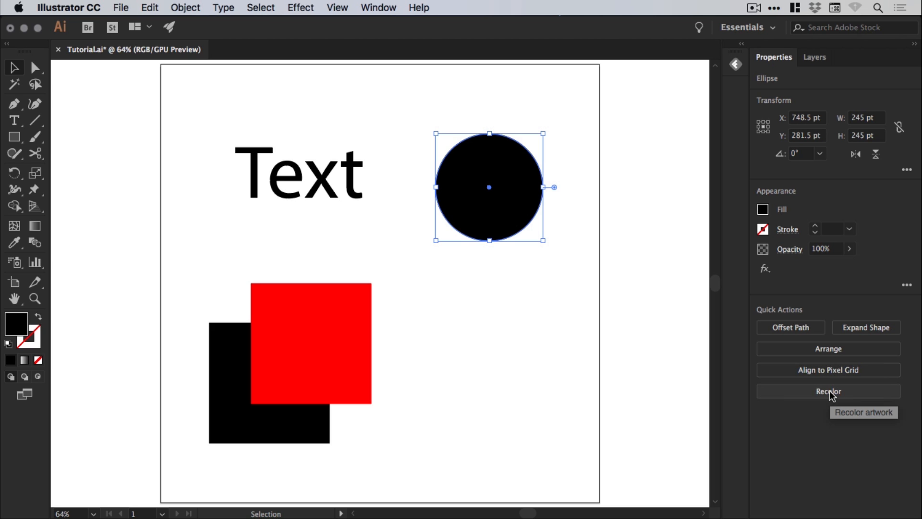
pyautogui.click(828, 391)
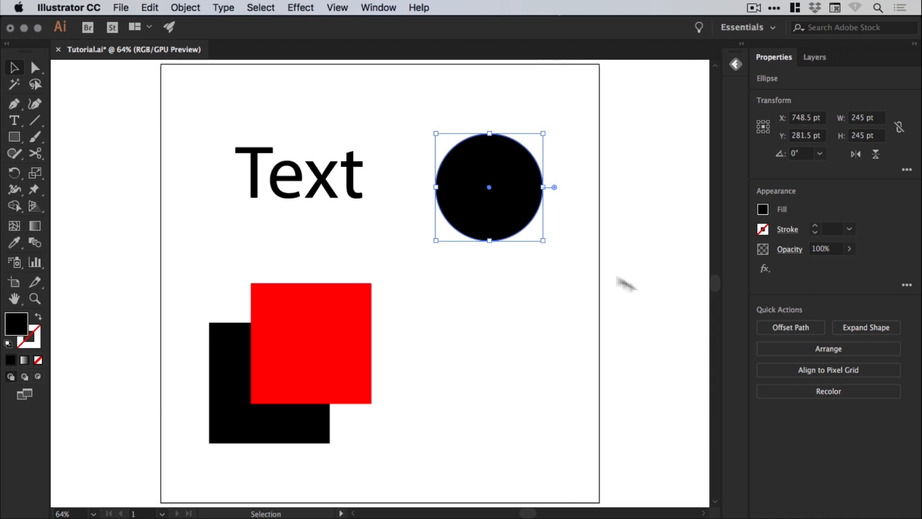
pyautogui.moveTo(785, 214)
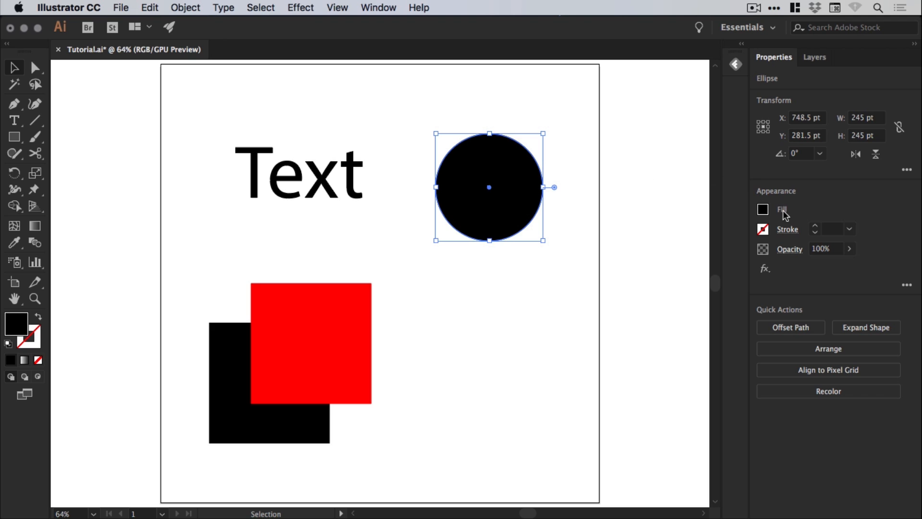
pyautogui.click(763, 210)
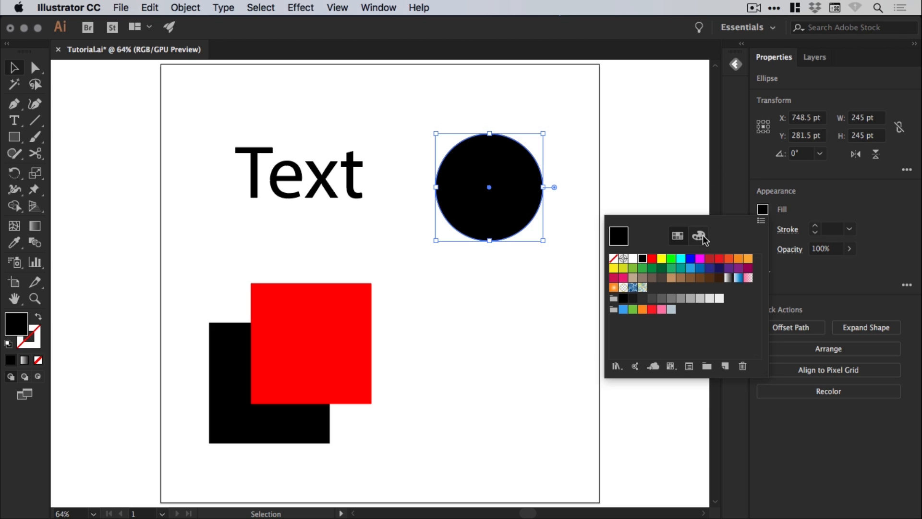
pyautogui.click(699, 236)
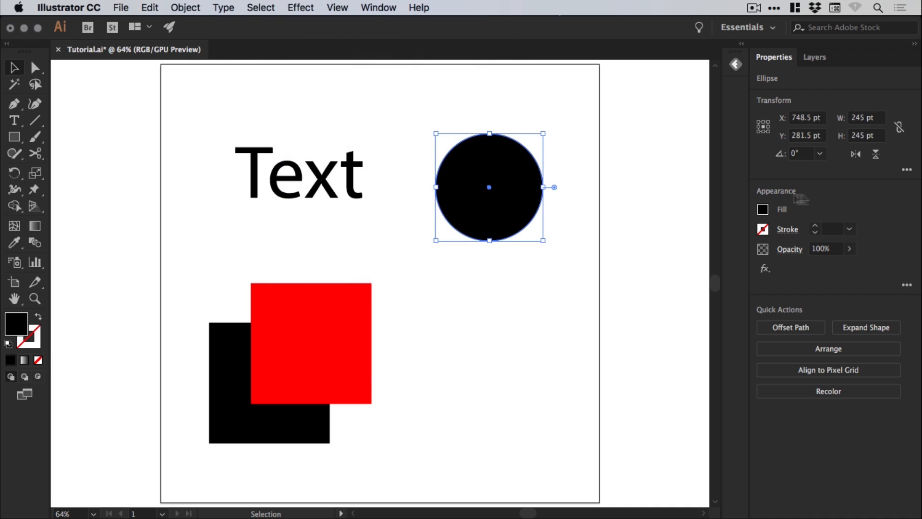
pyautogui.moveTo(907, 170)
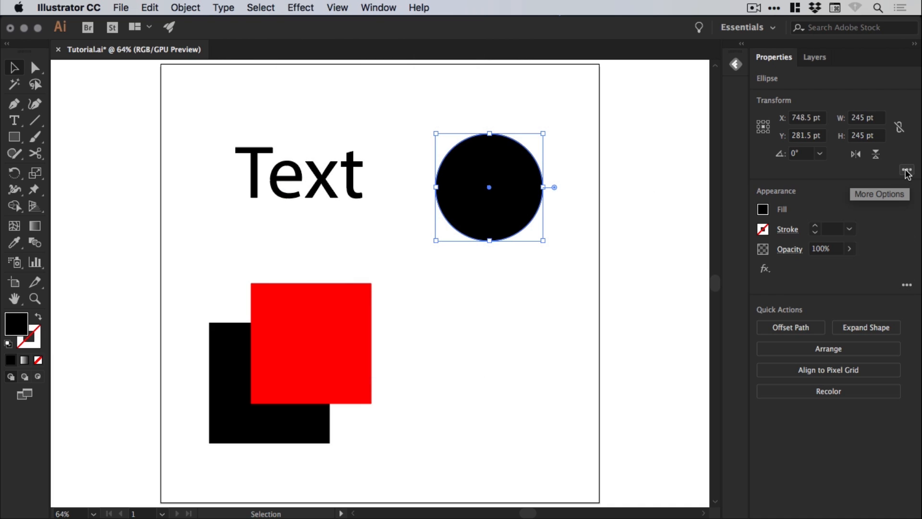
pyautogui.click(907, 171)
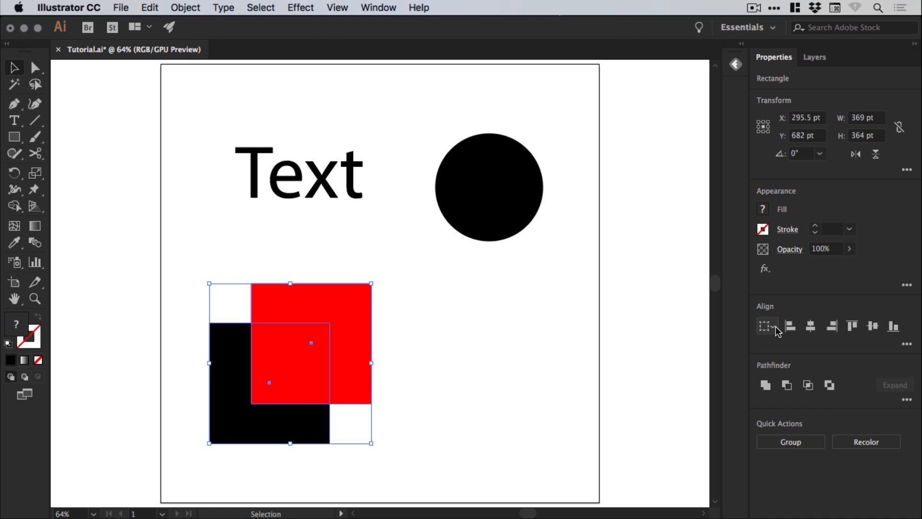
# - Choose the Align To reference, then open and close the Align and Pathfinder flyouts
pyautogui.click(767, 325)
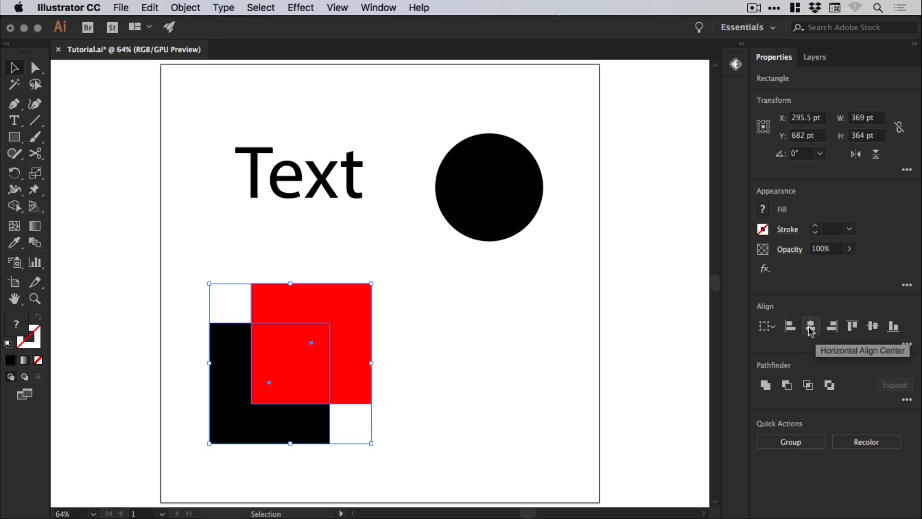
pyautogui.moveTo(873, 326)
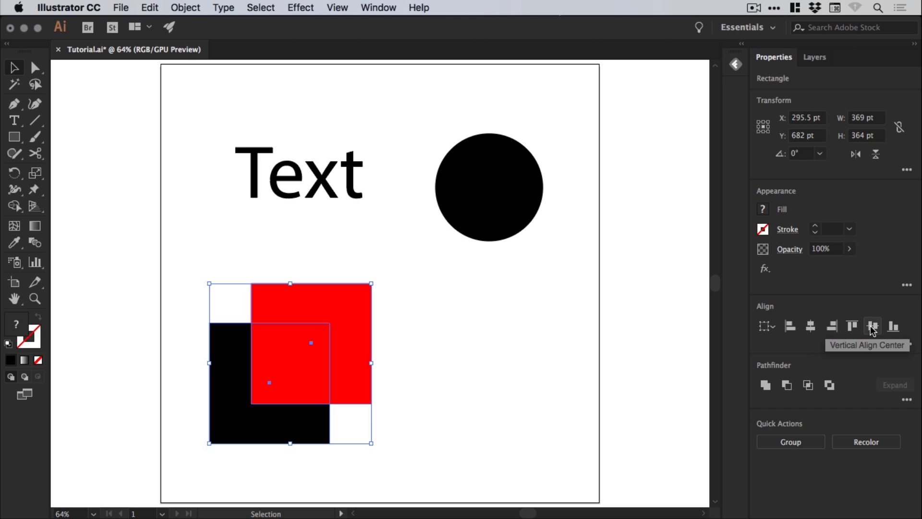
pyautogui.moveTo(830, 384)
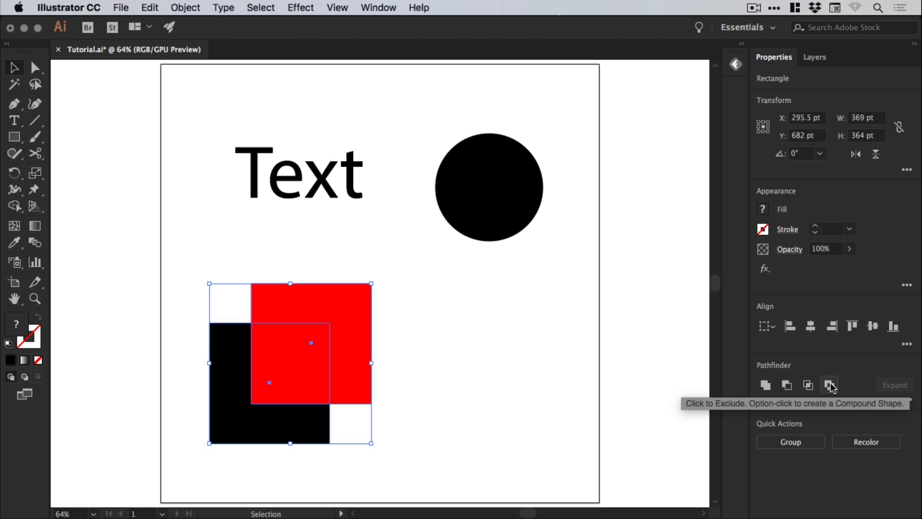
pyautogui.click(907, 345)
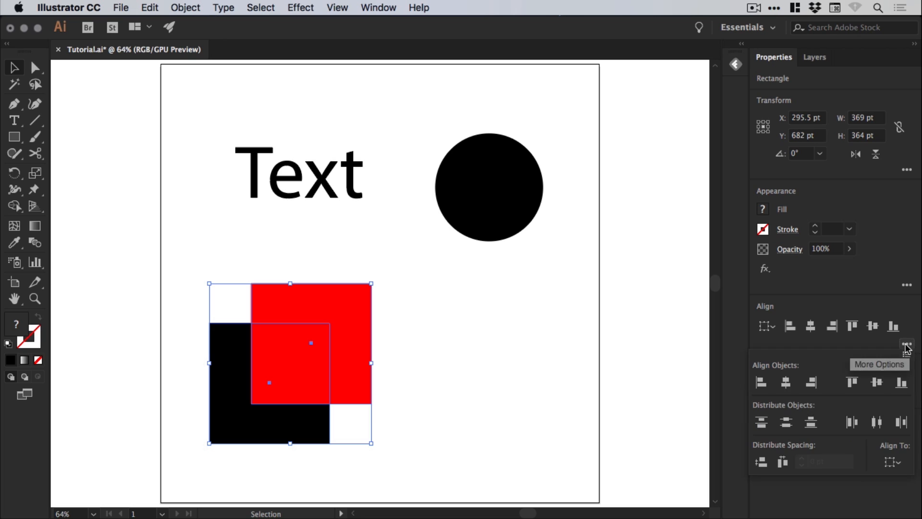
pyautogui.click(908, 343)
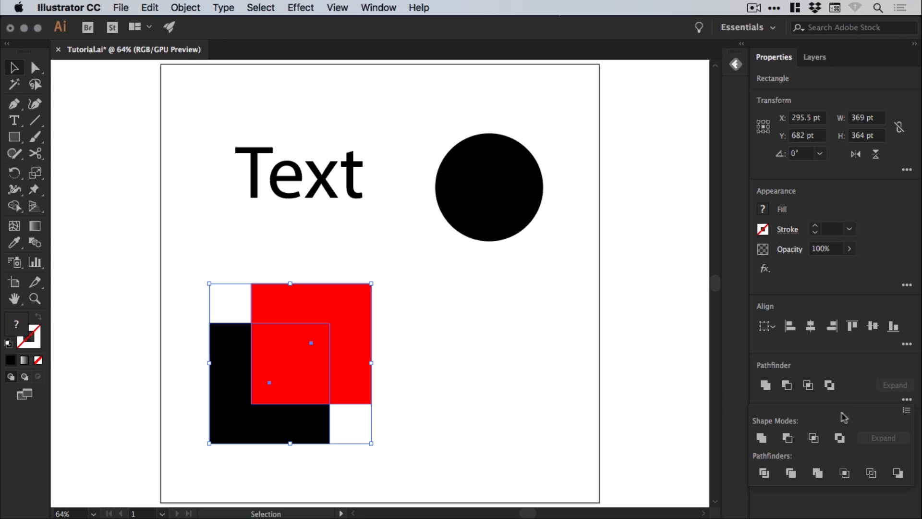
pyautogui.moveTo(906, 400)
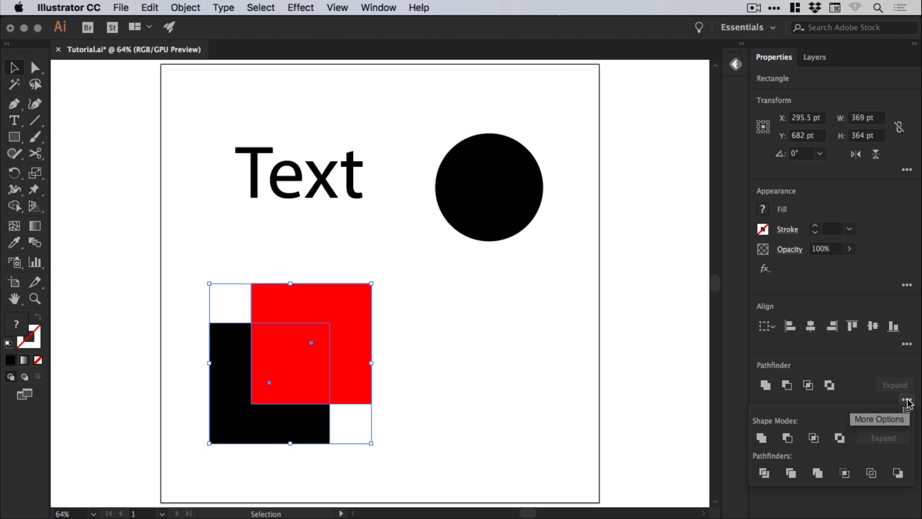
pyautogui.click(908, 401)
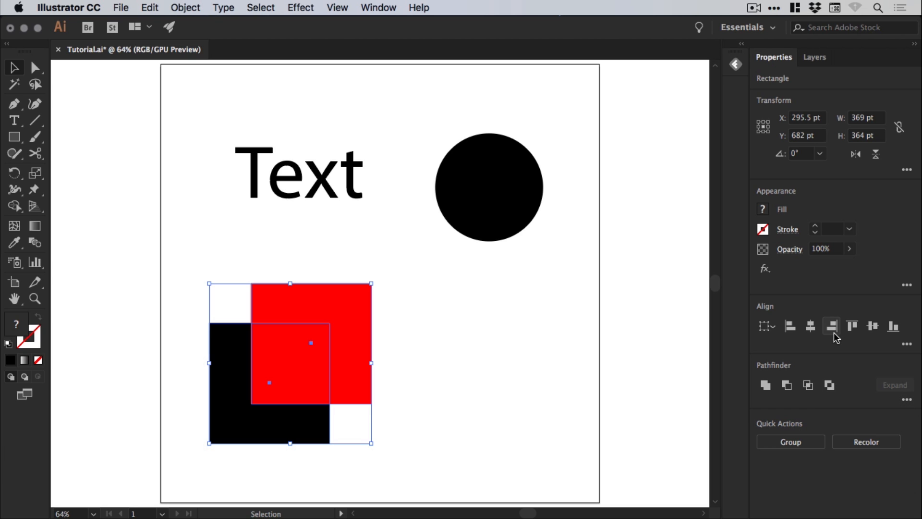
pyautogui.moveTo(907, 344)
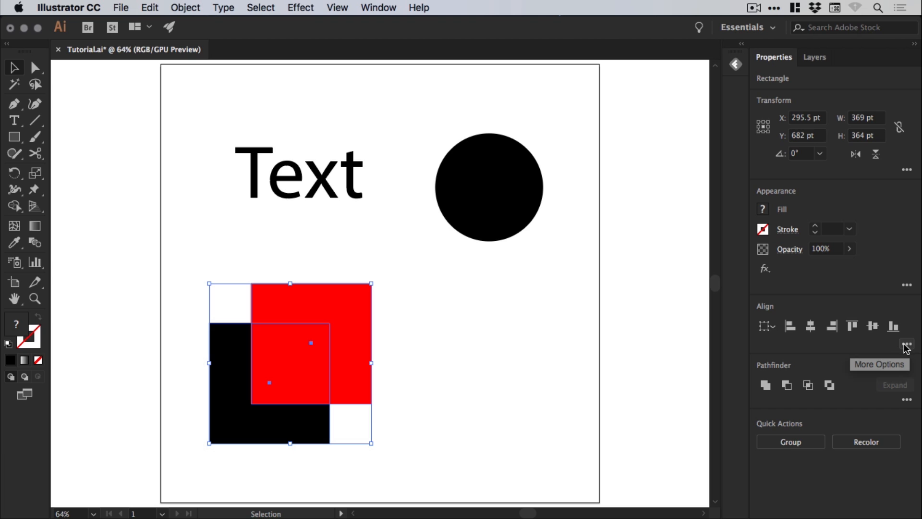
pyautogui.moveTo(790, 442)
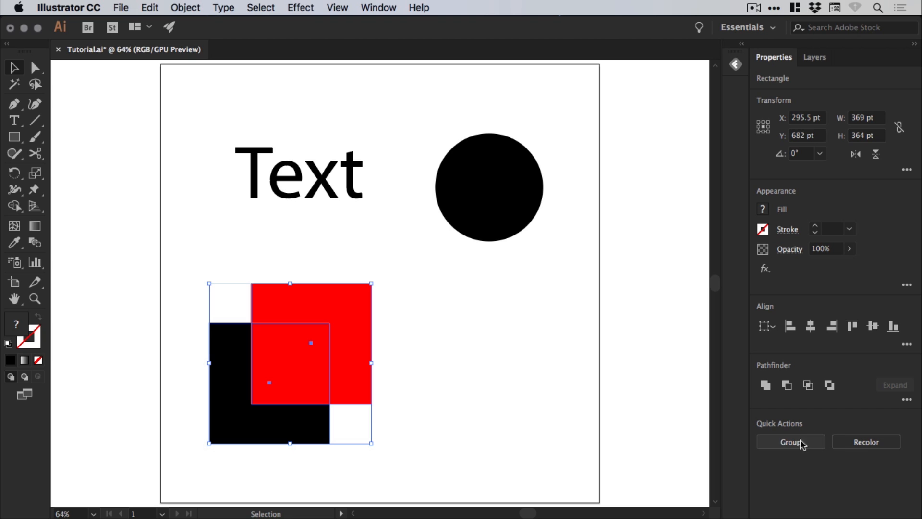
pyautogui.click(791, 442)
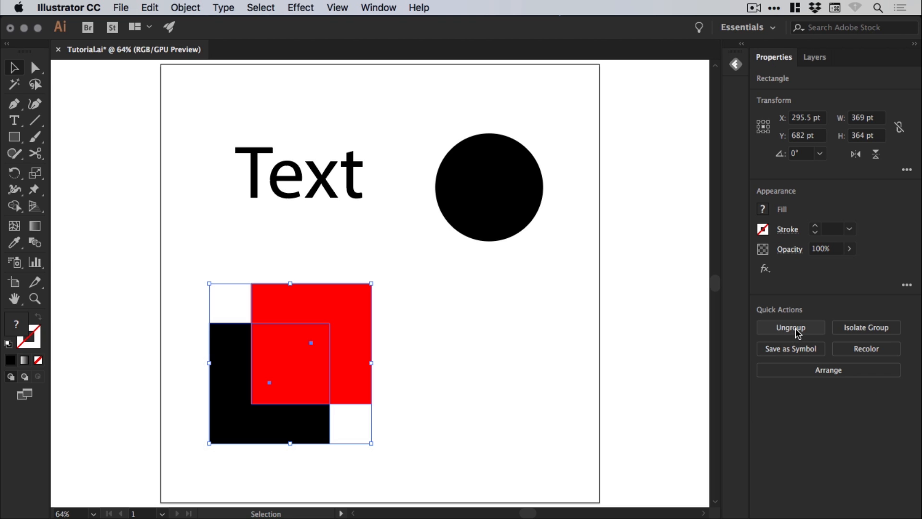
pyautogui.click(789, 327)
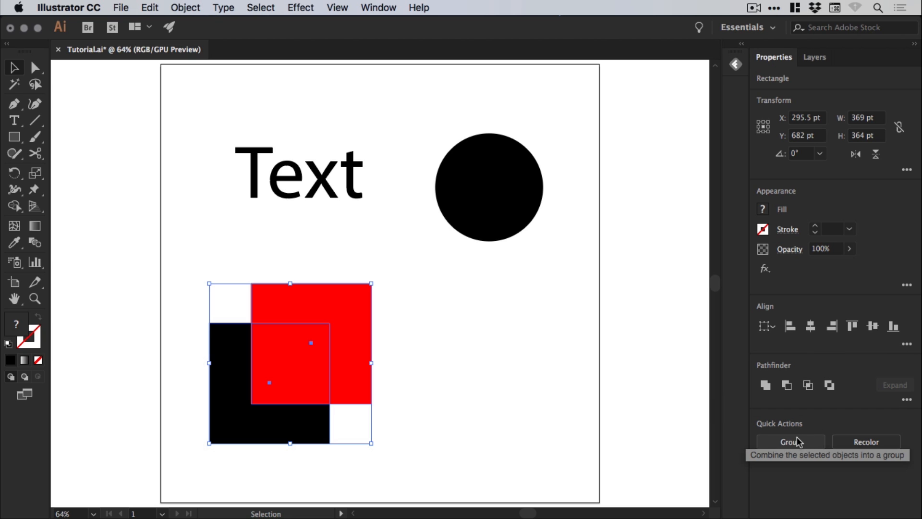
pyautogui.click(790, 442)
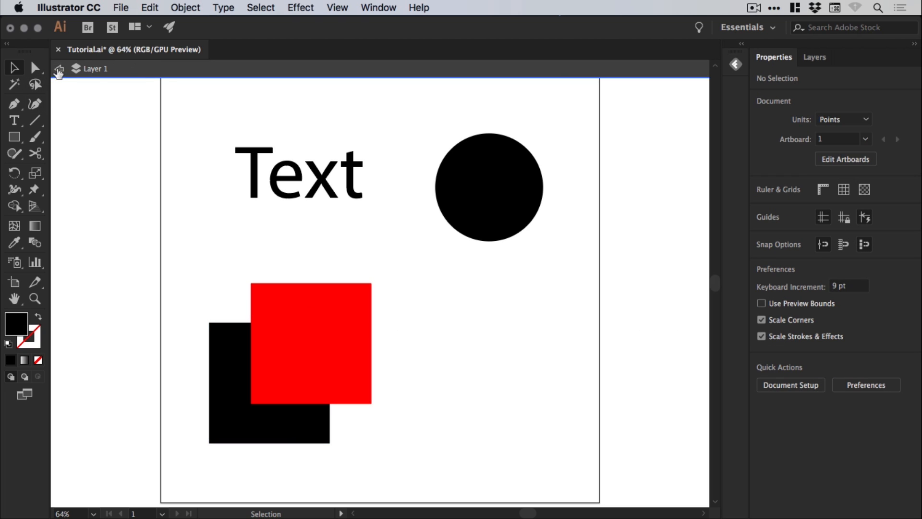
# - Exit isolation mode, select the Text object, and open and close the Character flyout
pyautogui.click(297, 173)
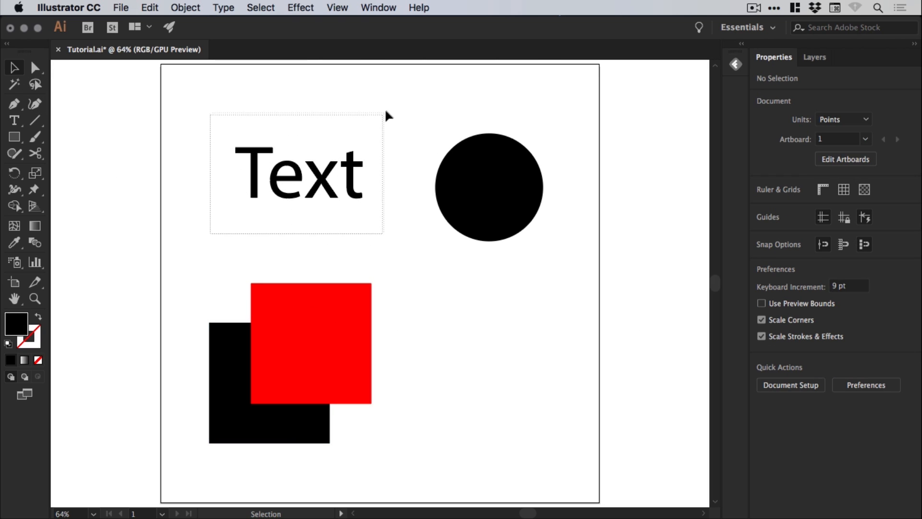
pyautogui.click(297, 173)
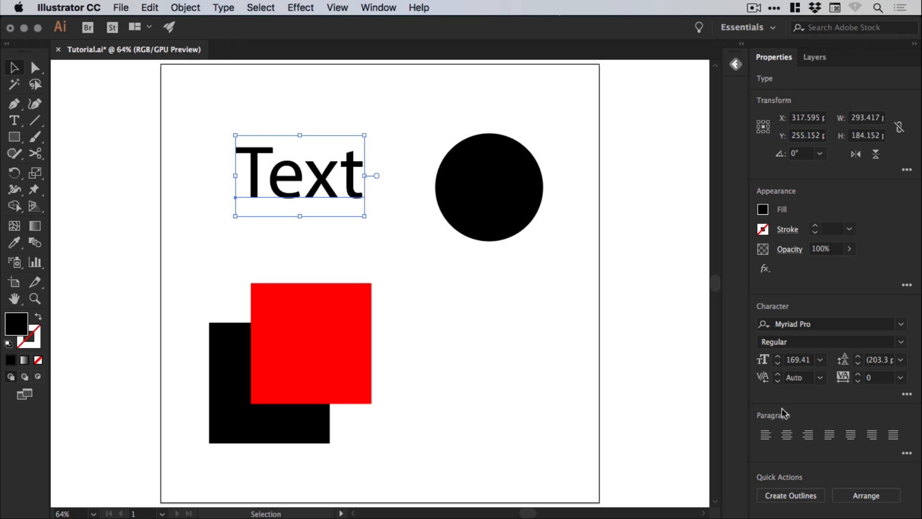
pyautogui.click(906, 393)
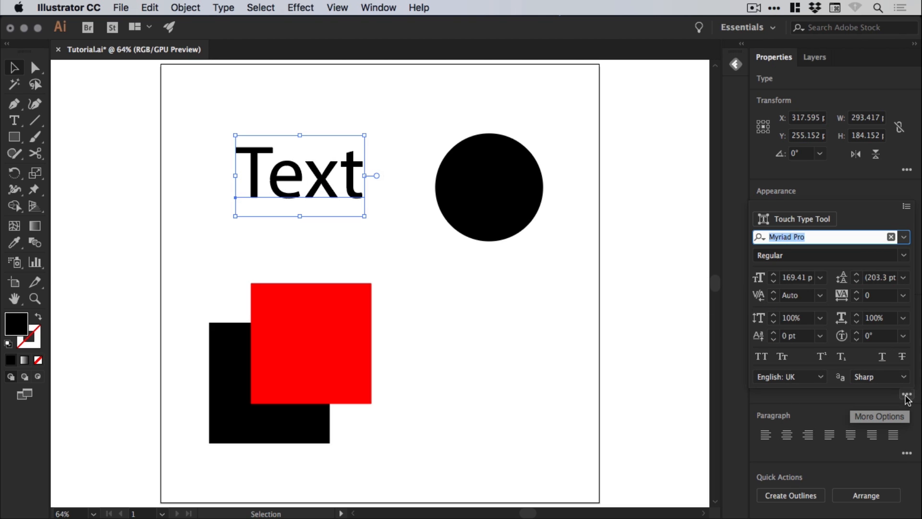
pyautogui.click(906, 395)
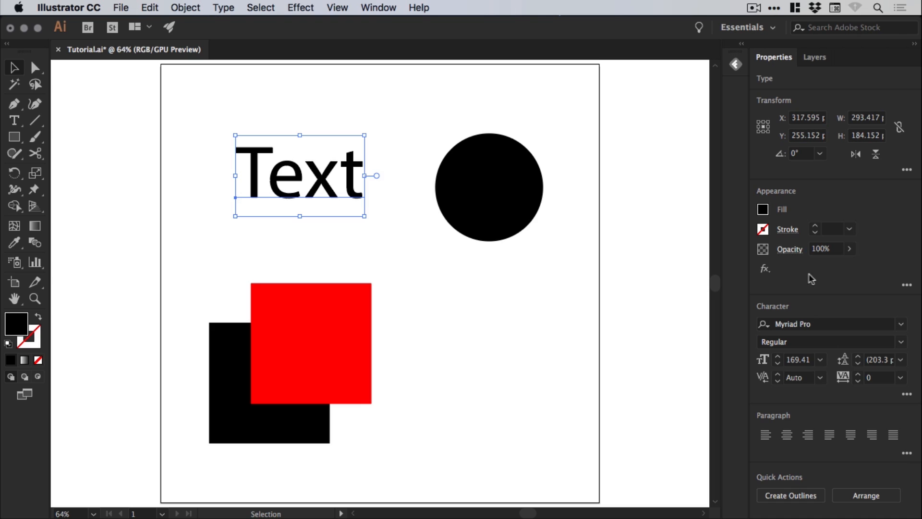
pyautogui.moveTo(825, 273)
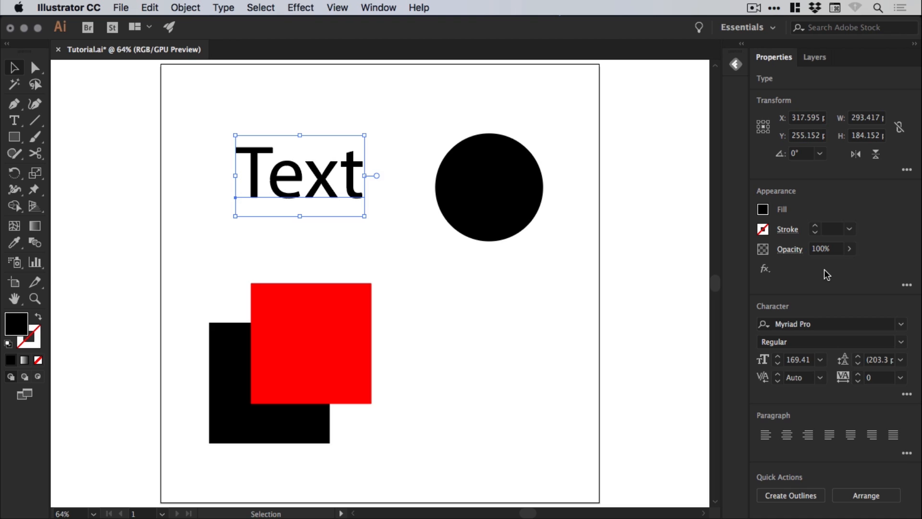
pyautogui.moveTo(831, 278)
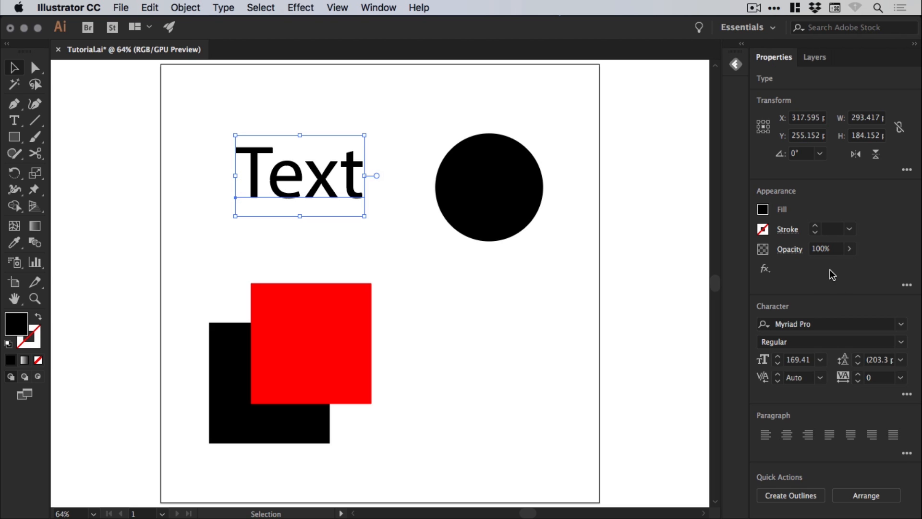
pyautogui.moveTo(834, 275)
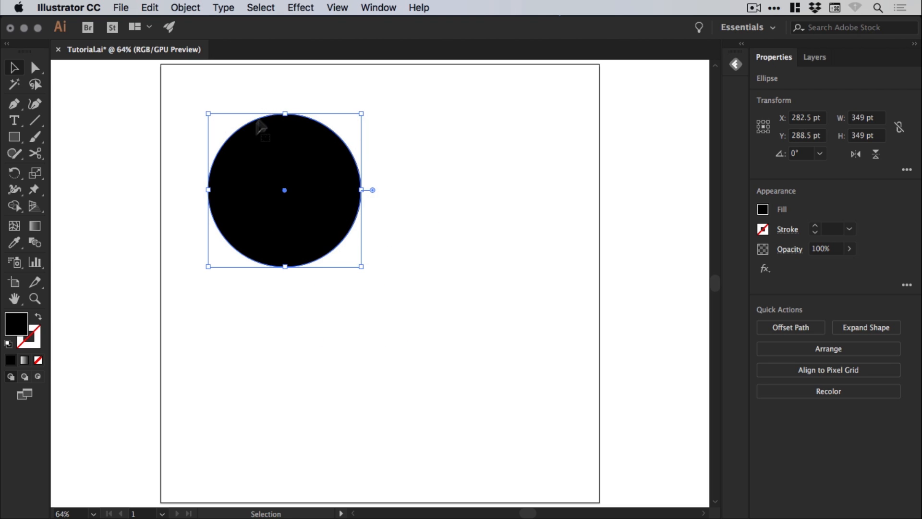
pyautogui.moveTo(671, 409)
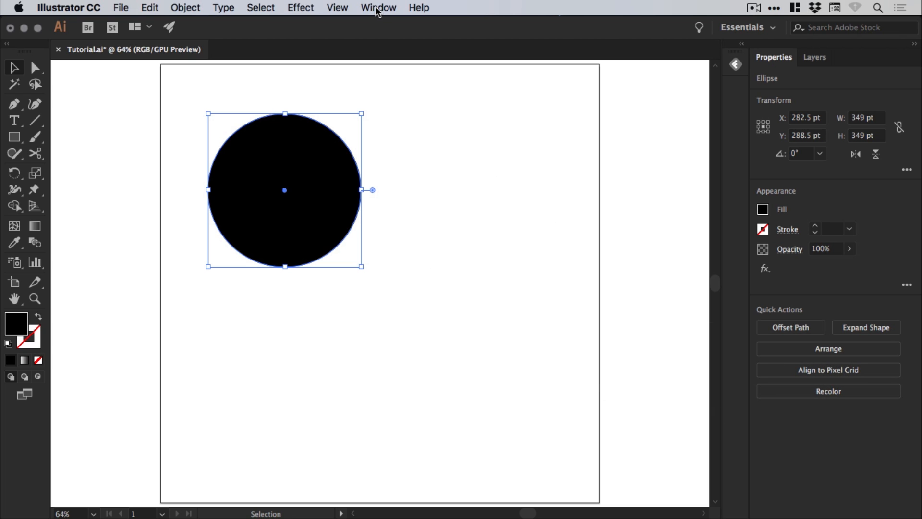
# - Bring up the Align panel from the Window menu
pyautogui.click(378, 8)
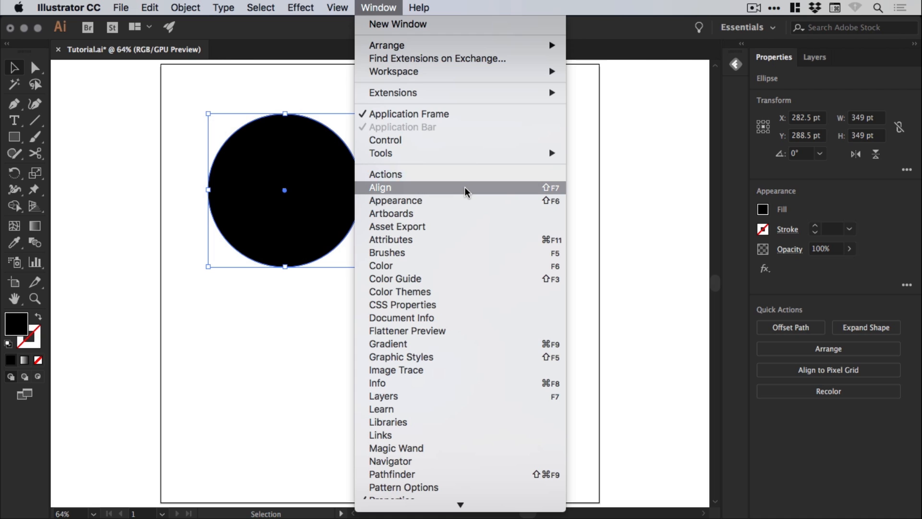
pyautogui.click(380, 187)
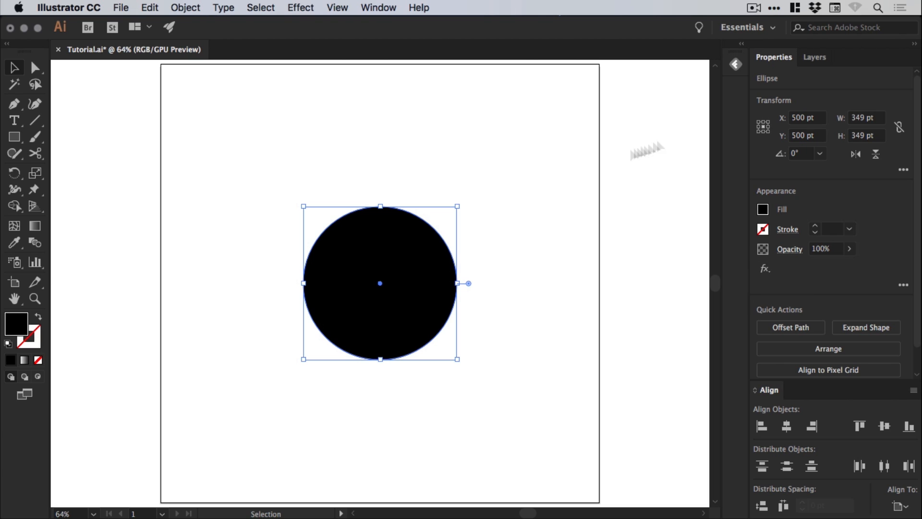
pyautogui.moveTo(520, 138)
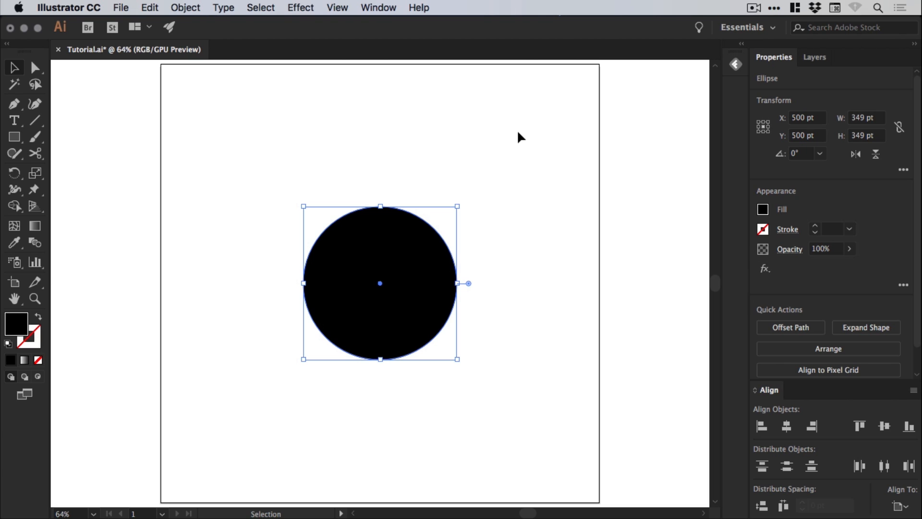